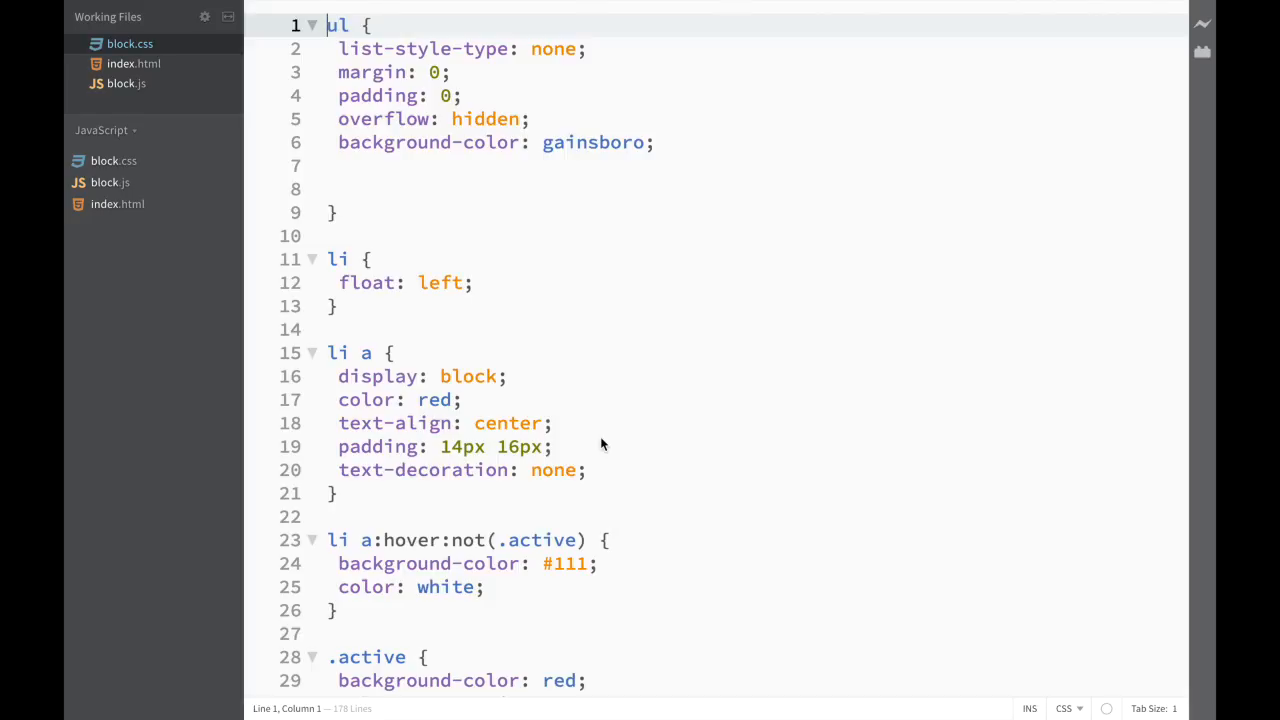
Install the Autoprefixer extension from the Extension Manager's Available list, searching 'autop'.
click(1200, 48)
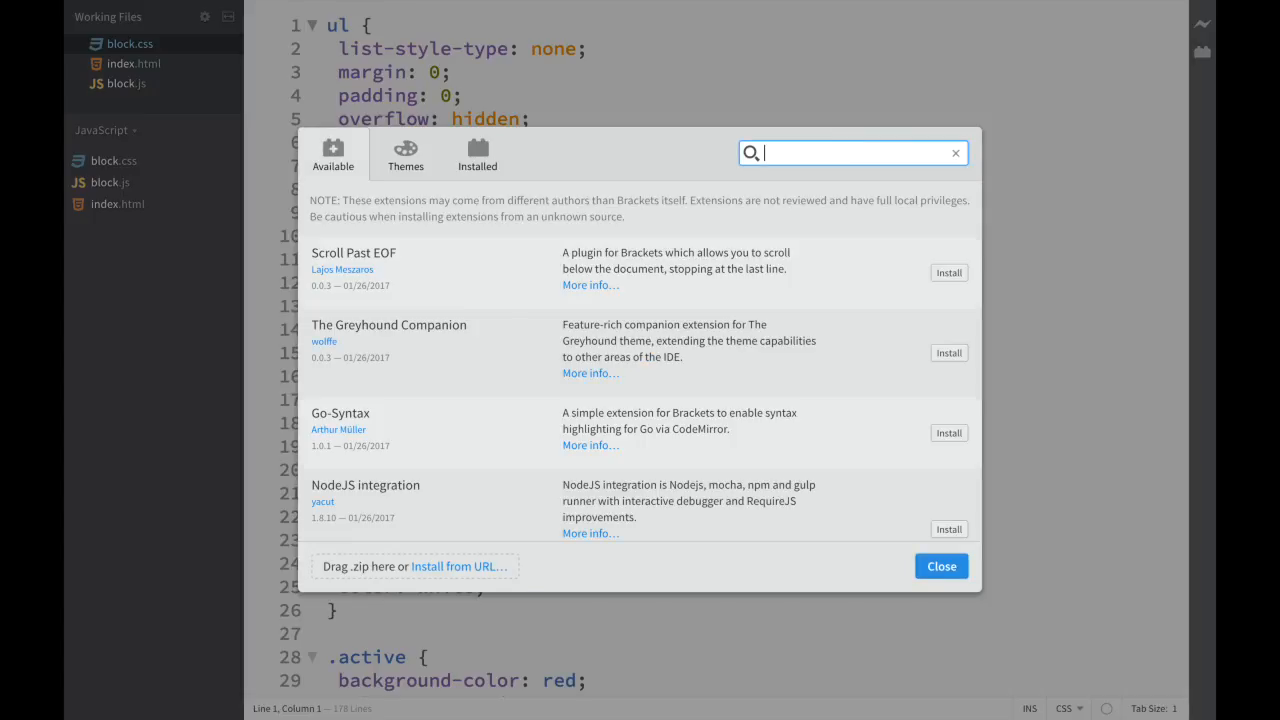
text(autop)
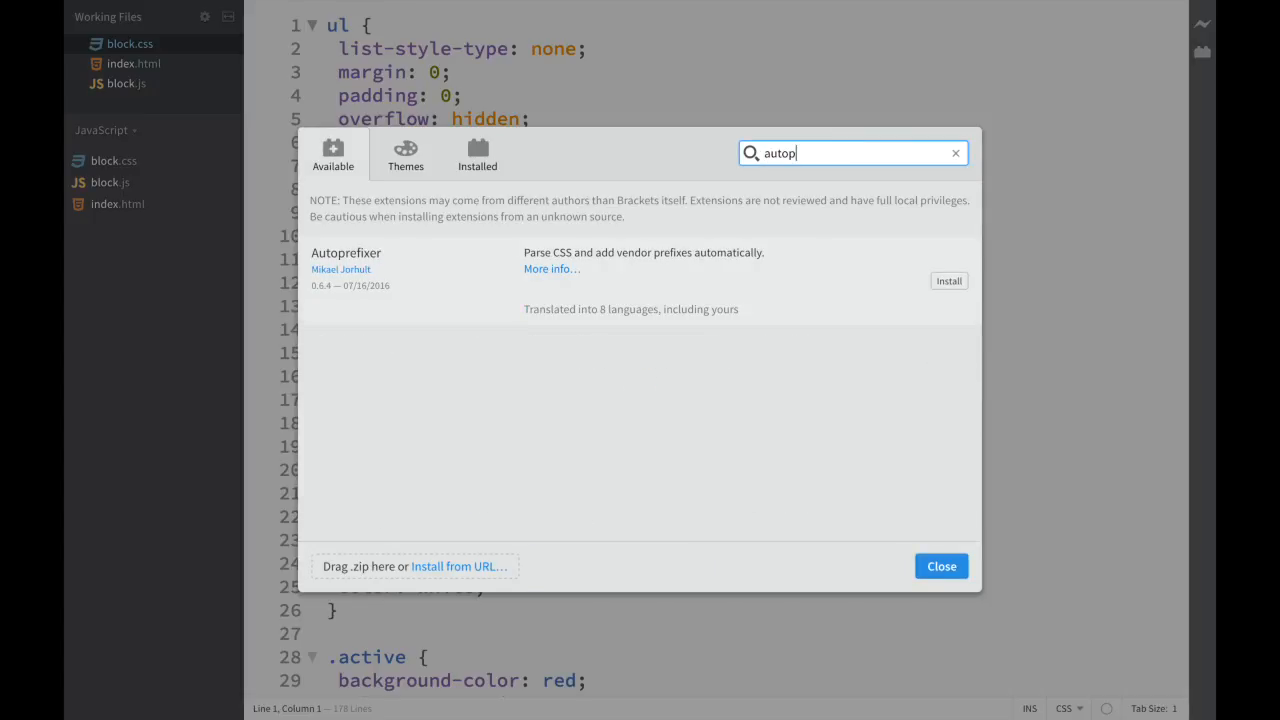
mouse_move(948, 288)
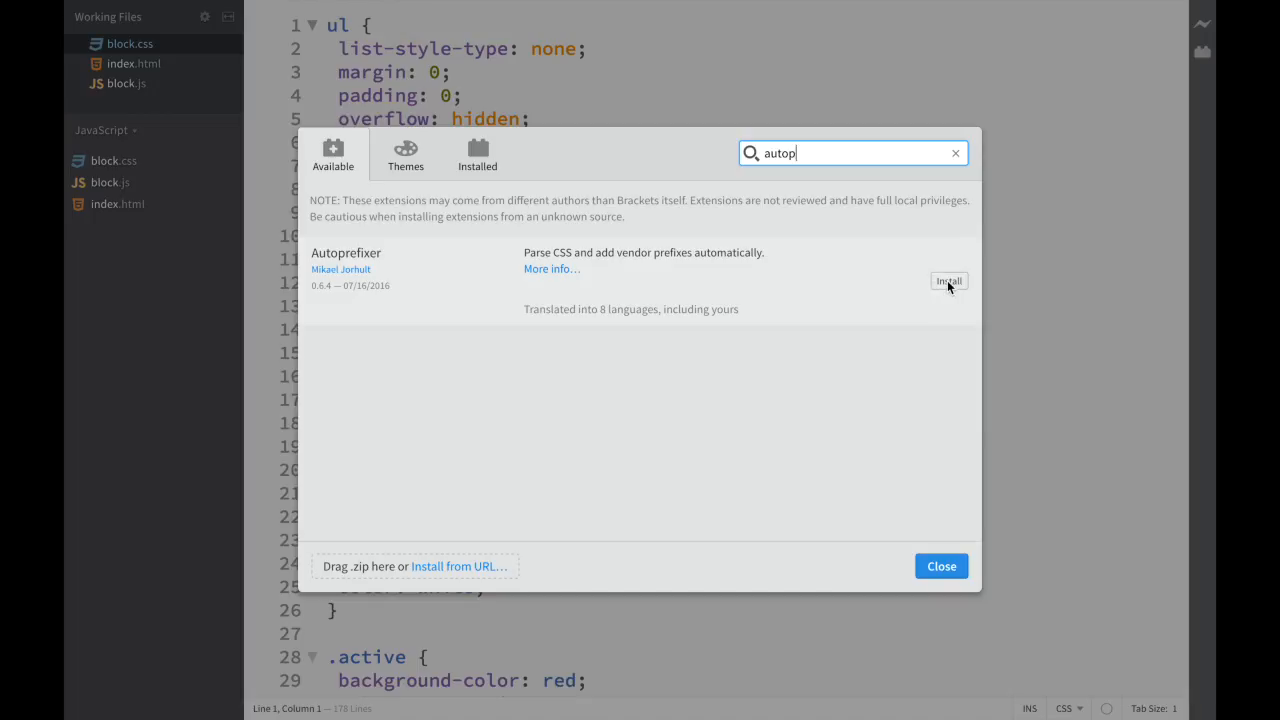
click(948, 280)
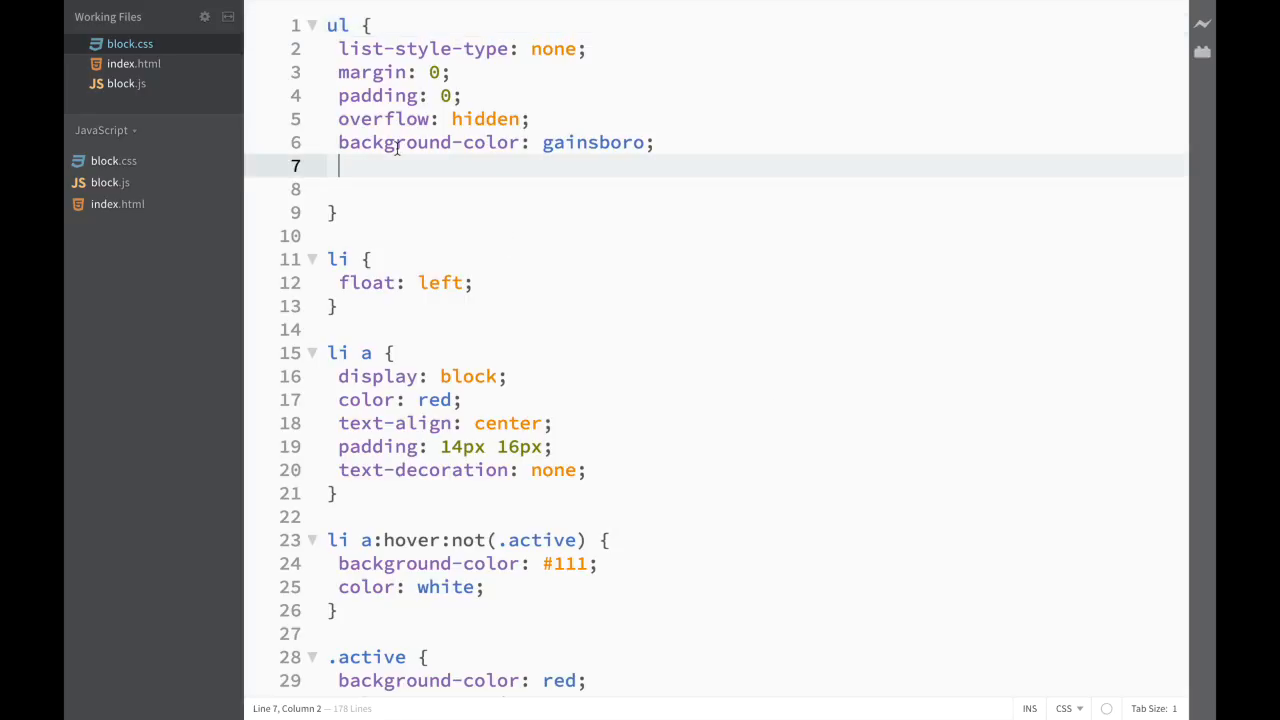
Add the declaration transform: rotate(-5deg); to the ul rule using code hints.
text(transform:)
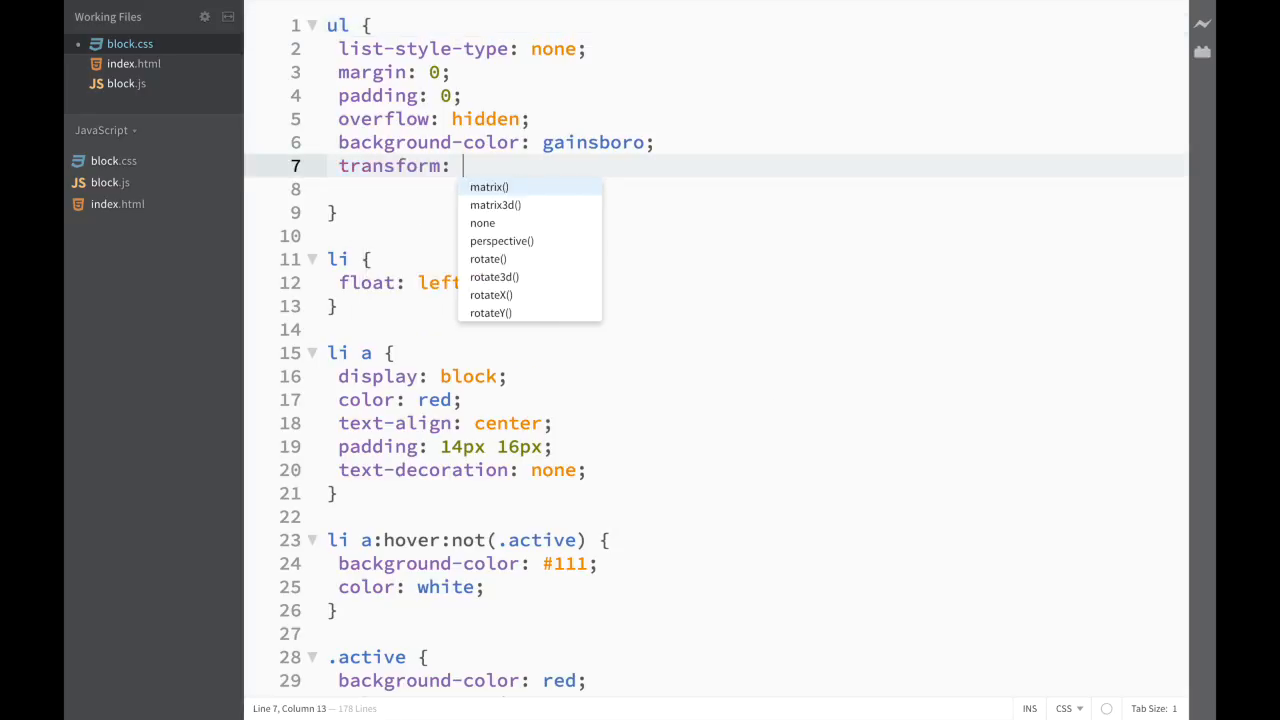
text(rotate()
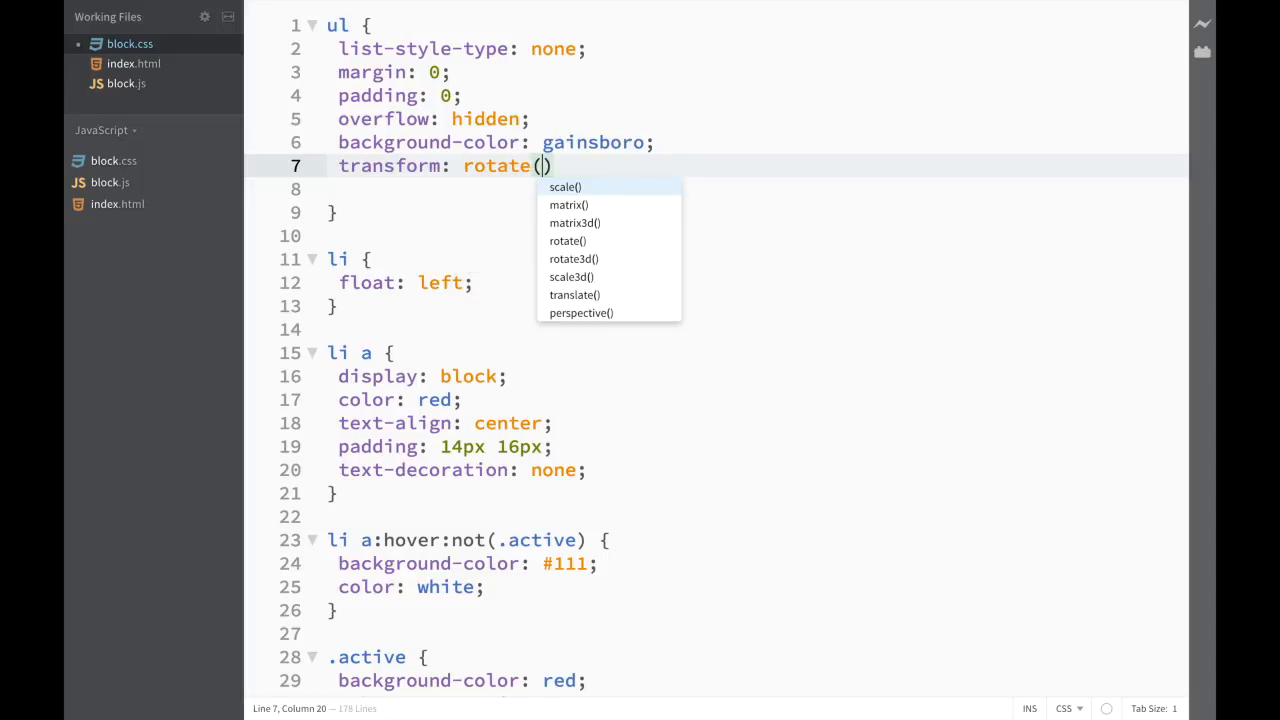
text(-5d)
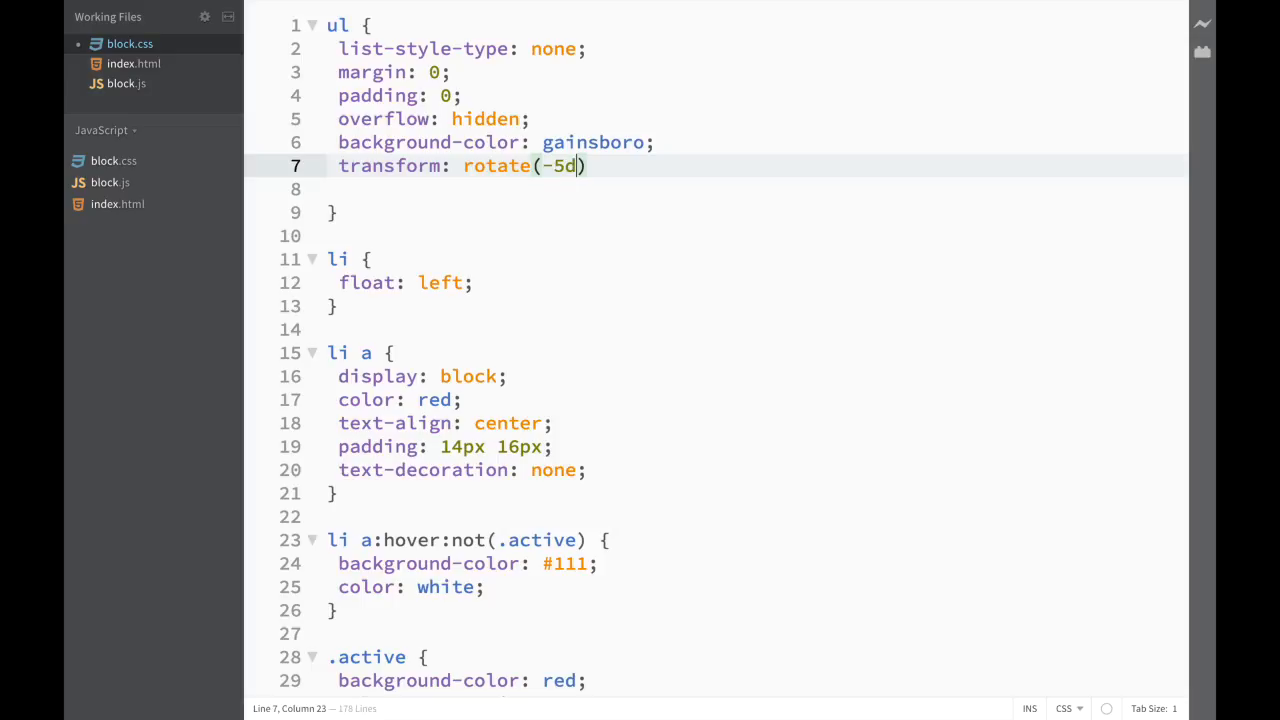
text(eg)
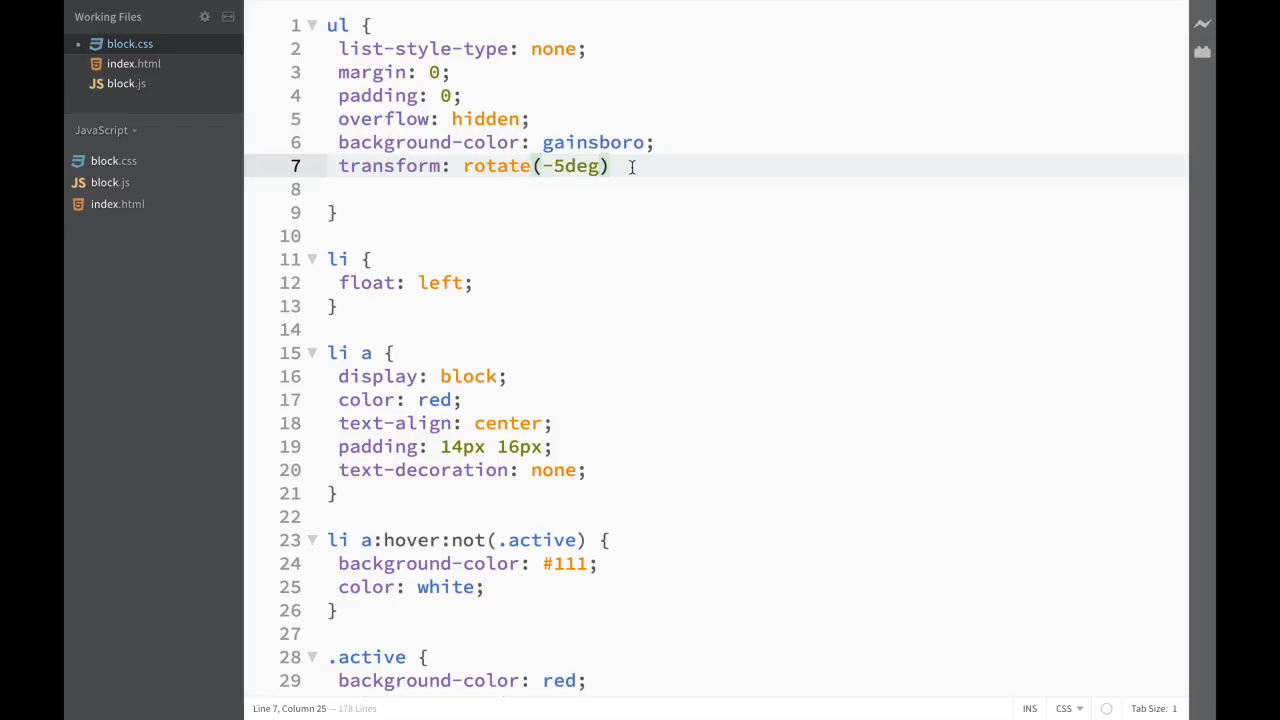
text(;)
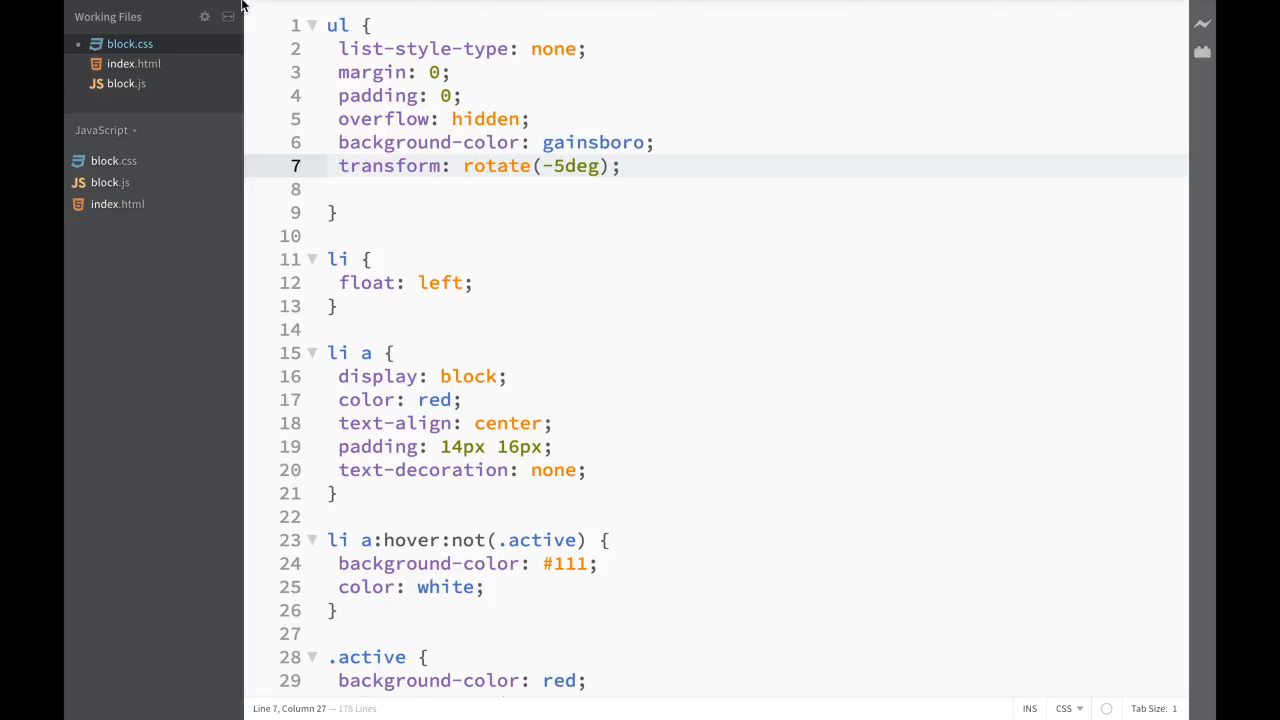
Select the transform line and bring up Autoprefixer's Auto prefix selection from the Edit menu.
click(232, 10)
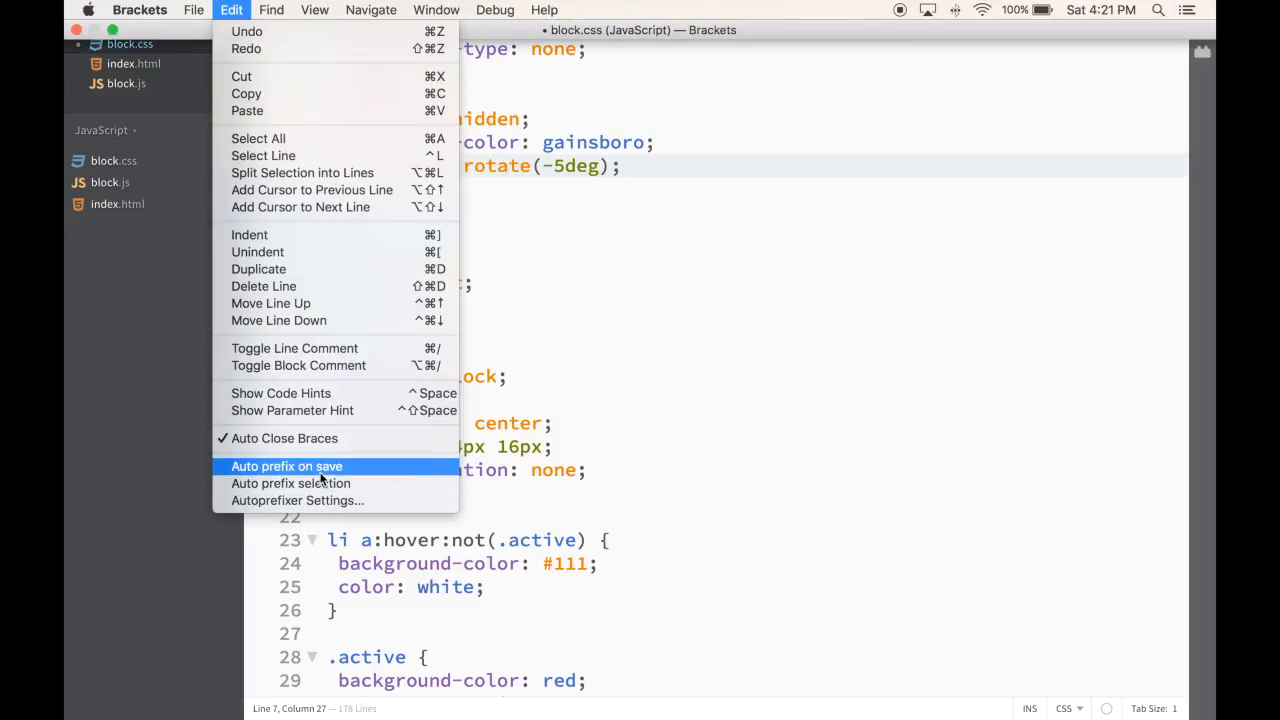
mouse_move(572, 452)
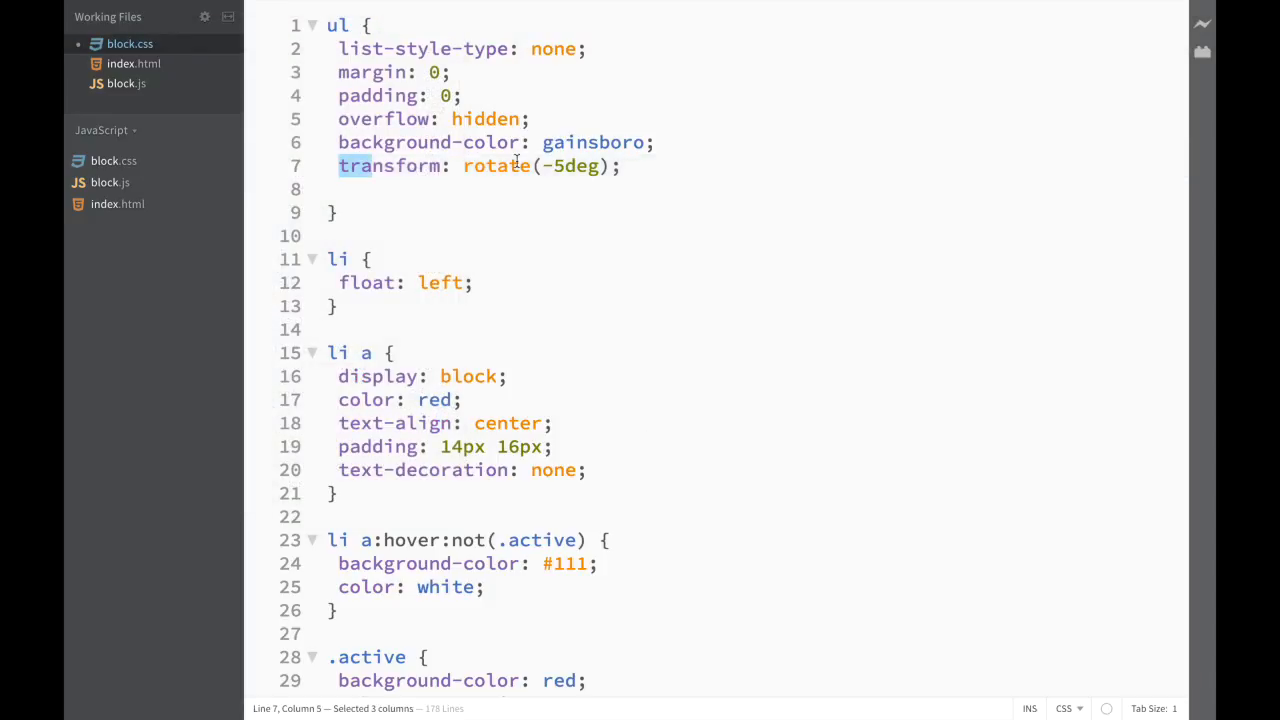
click(232, 10)
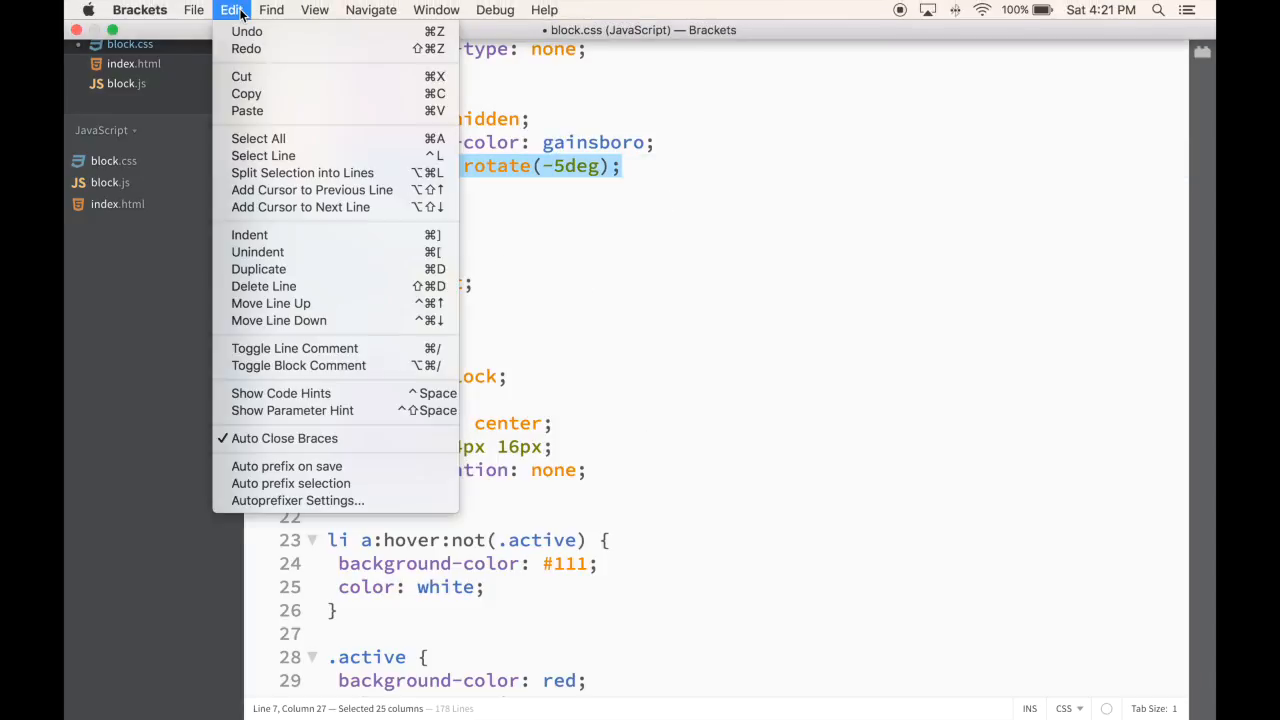